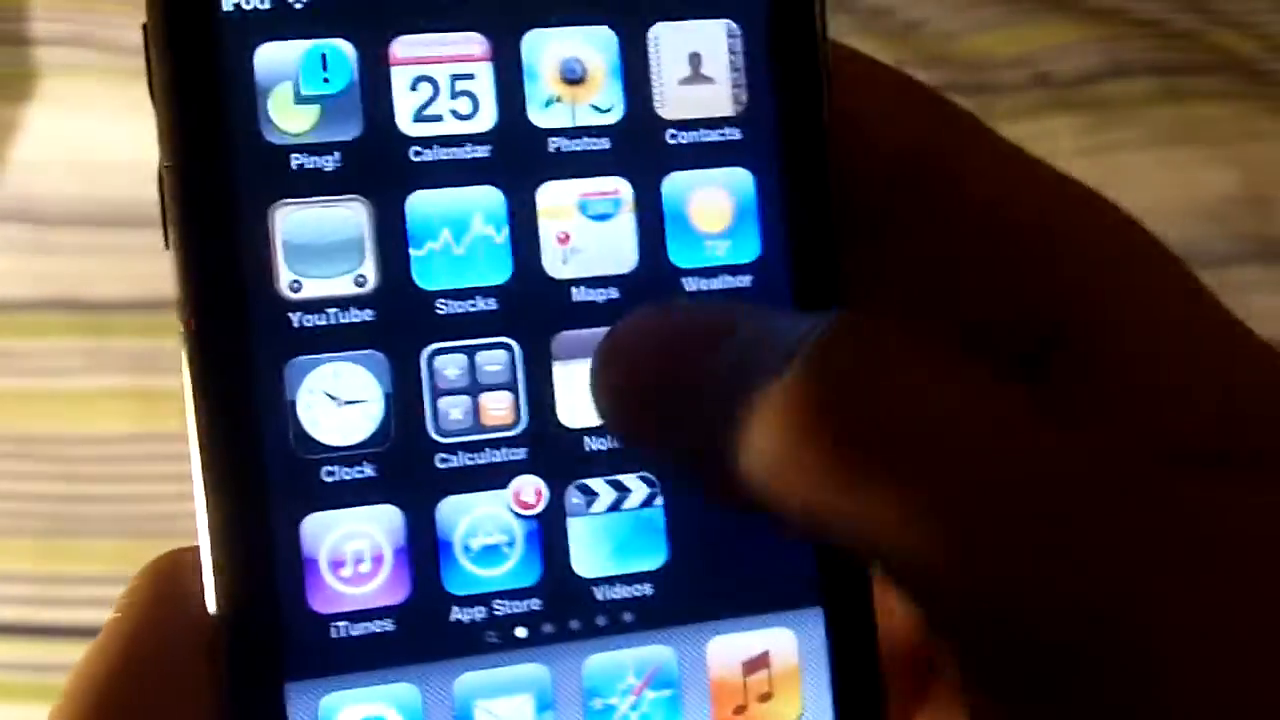
Swipe to the games page of the home screen and launch JellyCar.
{"action": "scroll", "scroll_direction": "left", "scroll_amount": 3}
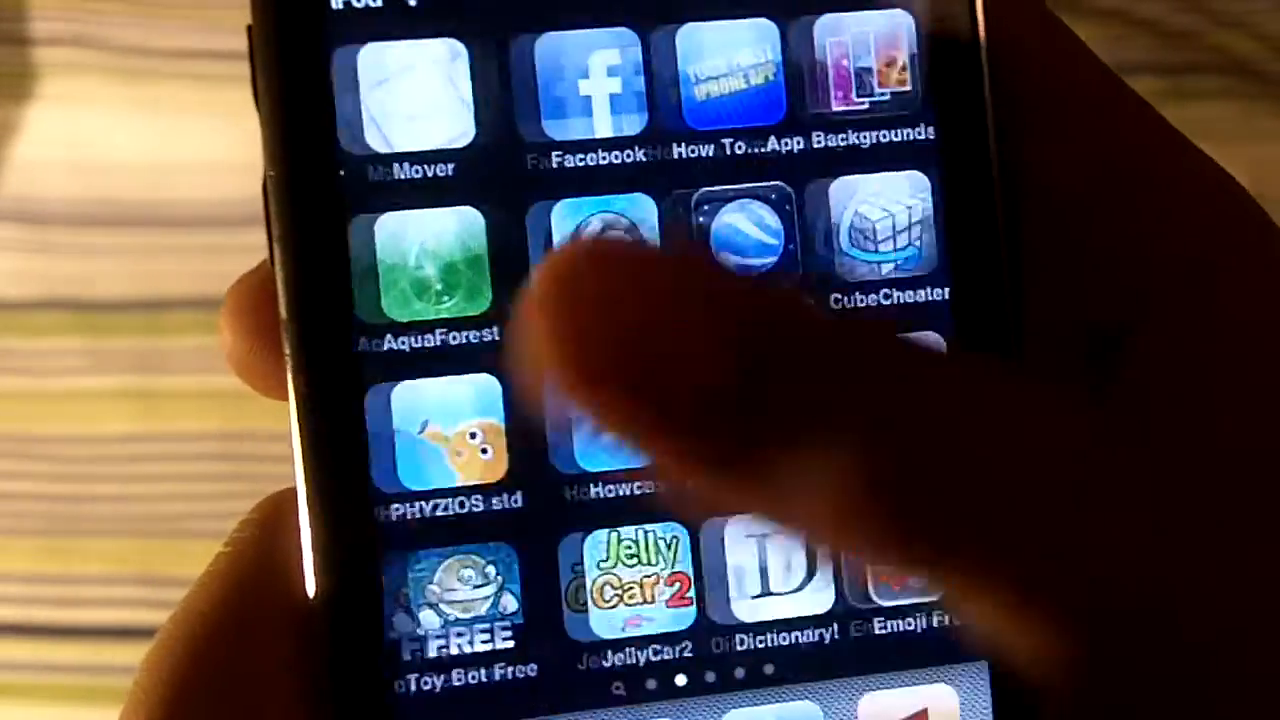
{"action": "scroll", "scroll_direction": "left", "scroll_amount": 3}
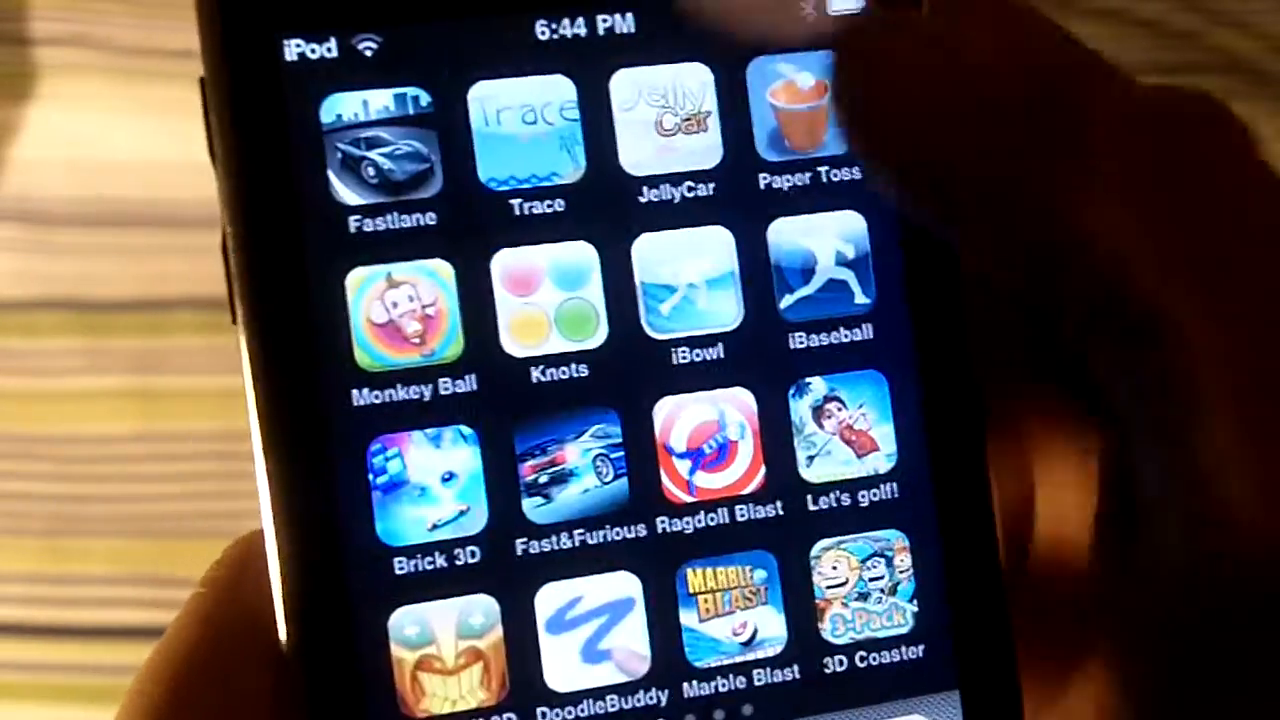
{"action": "left_click", "coordinate": [670, 130]}
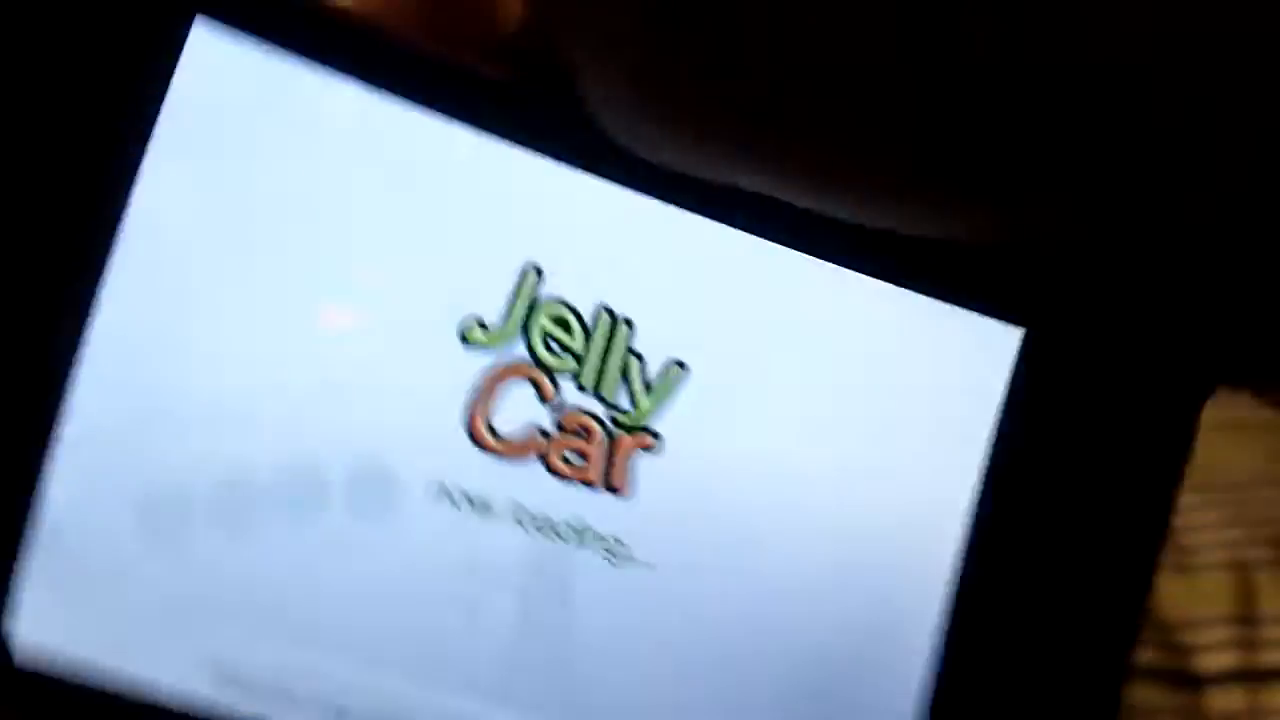